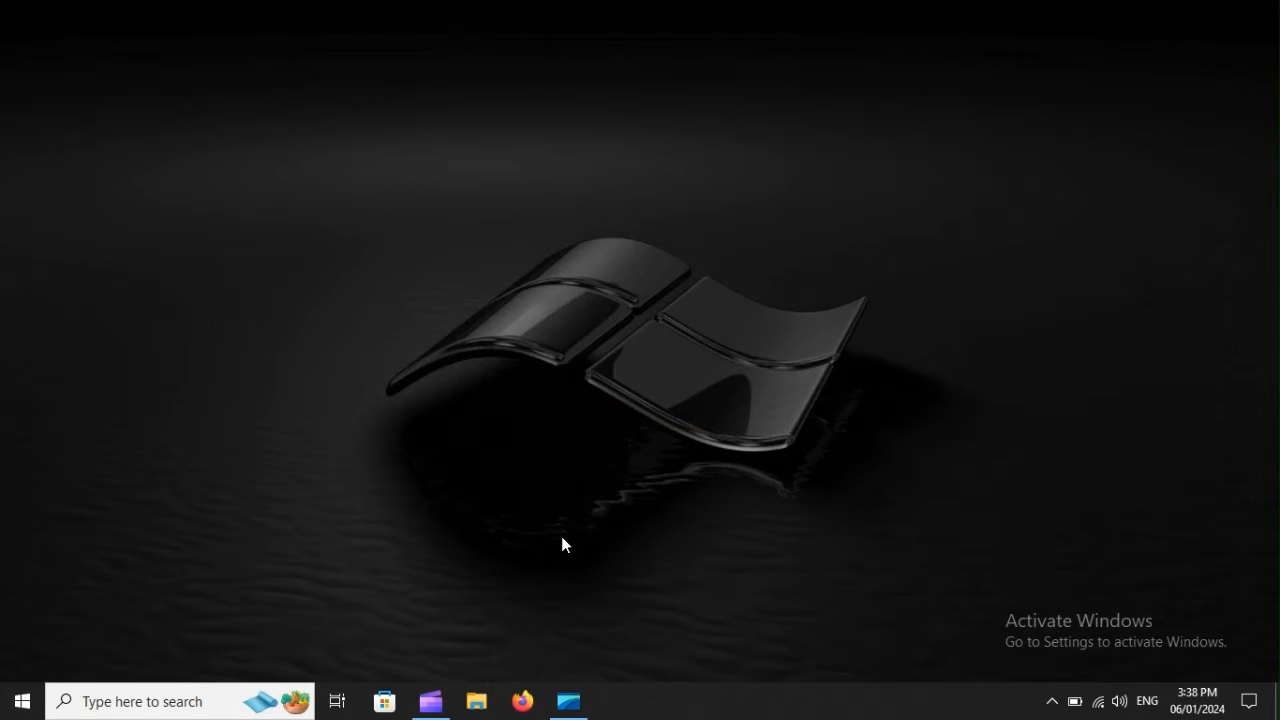
Launch Device Manager by running devmgmt.msc
text(devmgmt.msc)
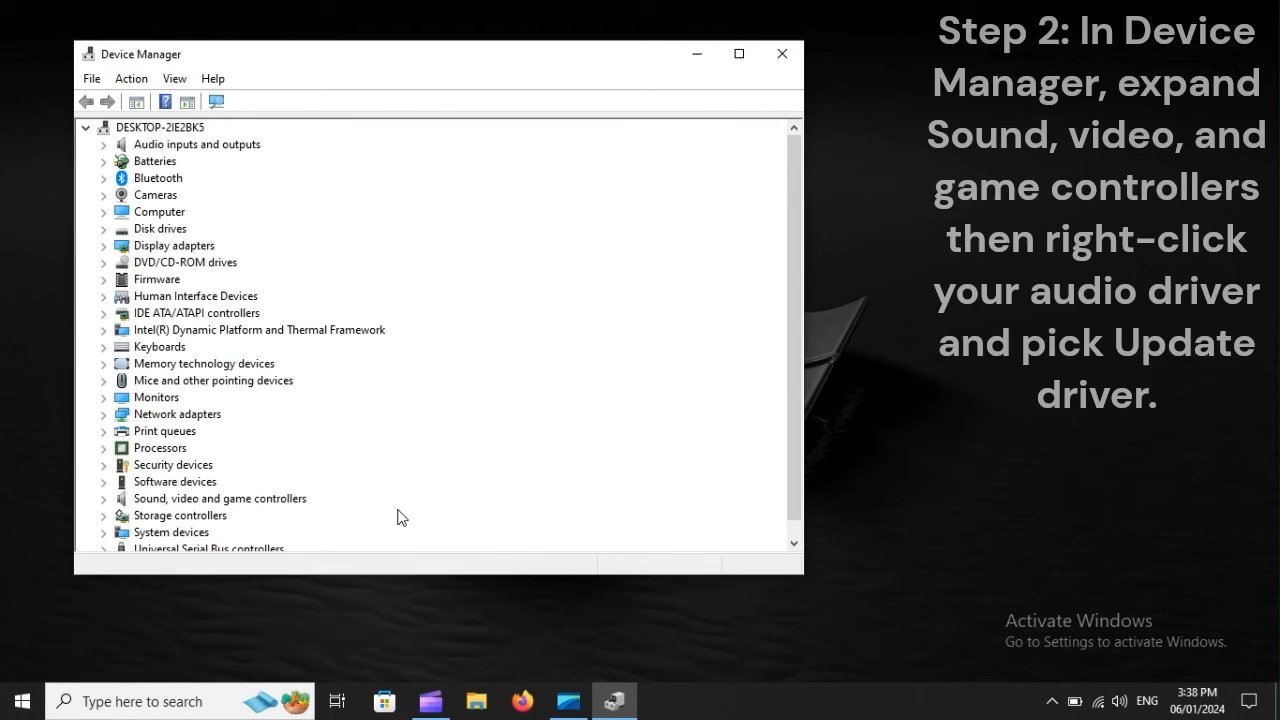
Begin Update driver for Realtek High Definition Audio under Sound, video and game controllers
click(220, 498)
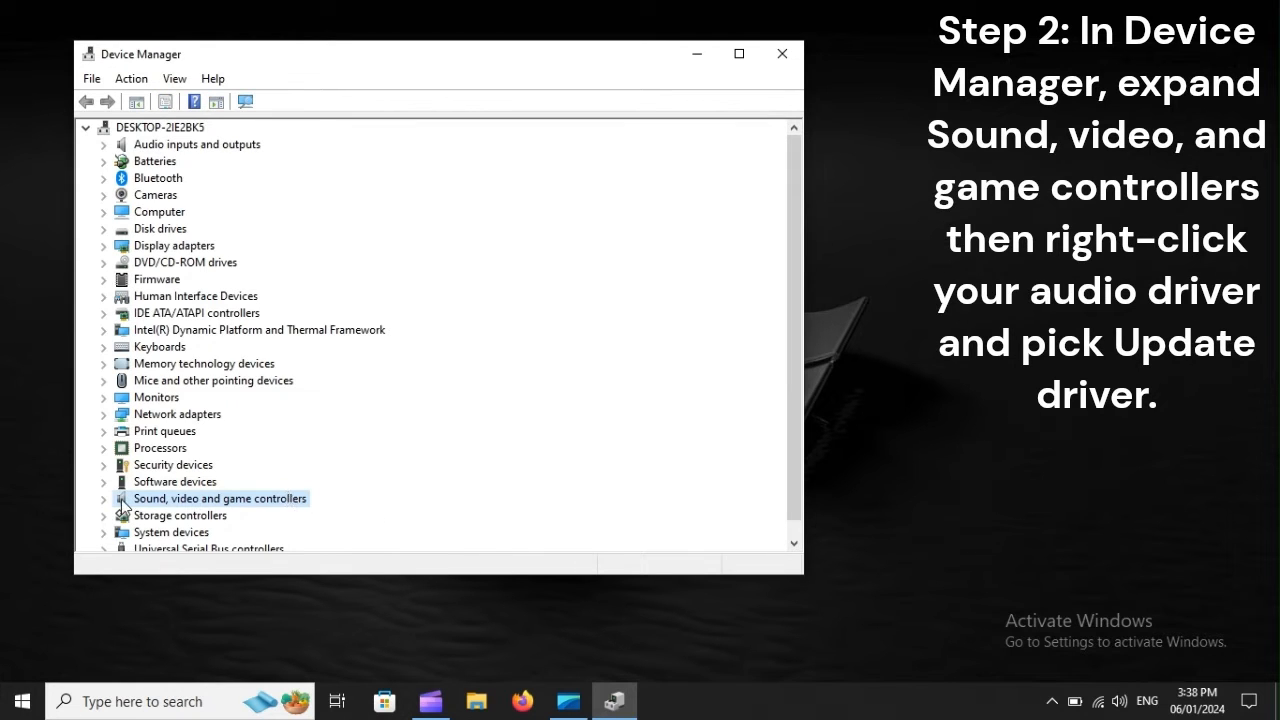
click(104, 498)
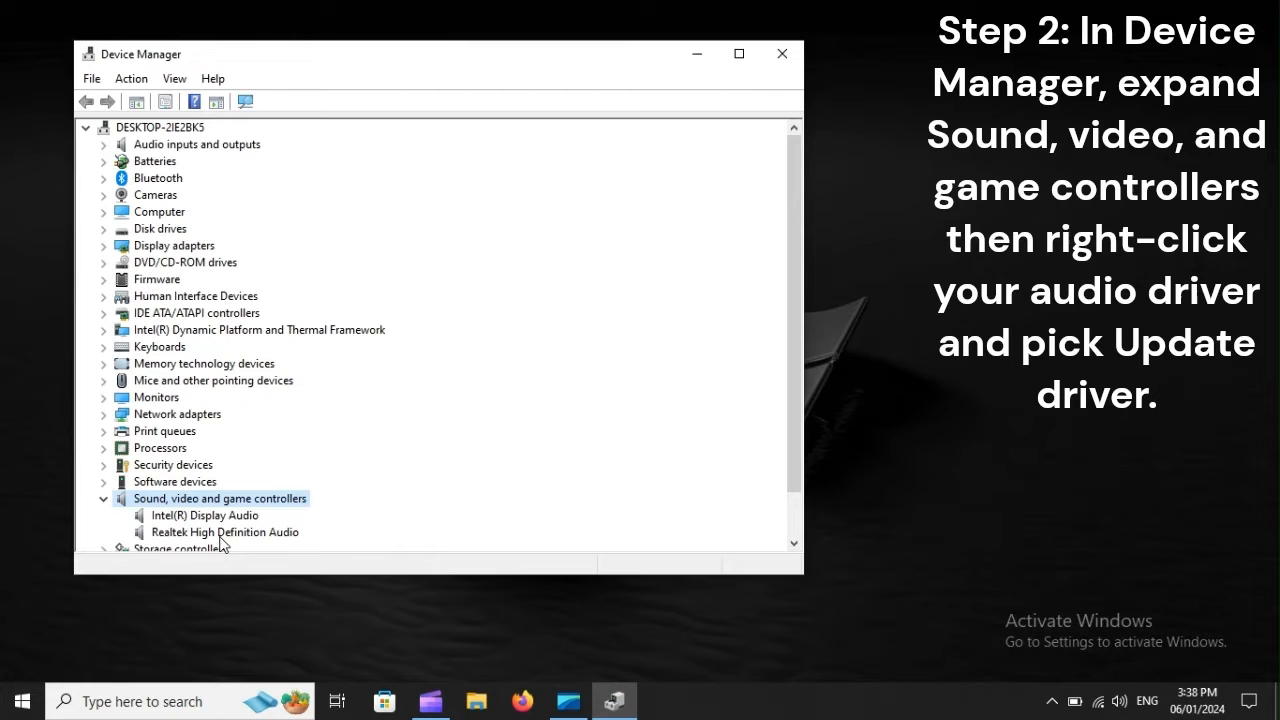
right_click(224, 532)
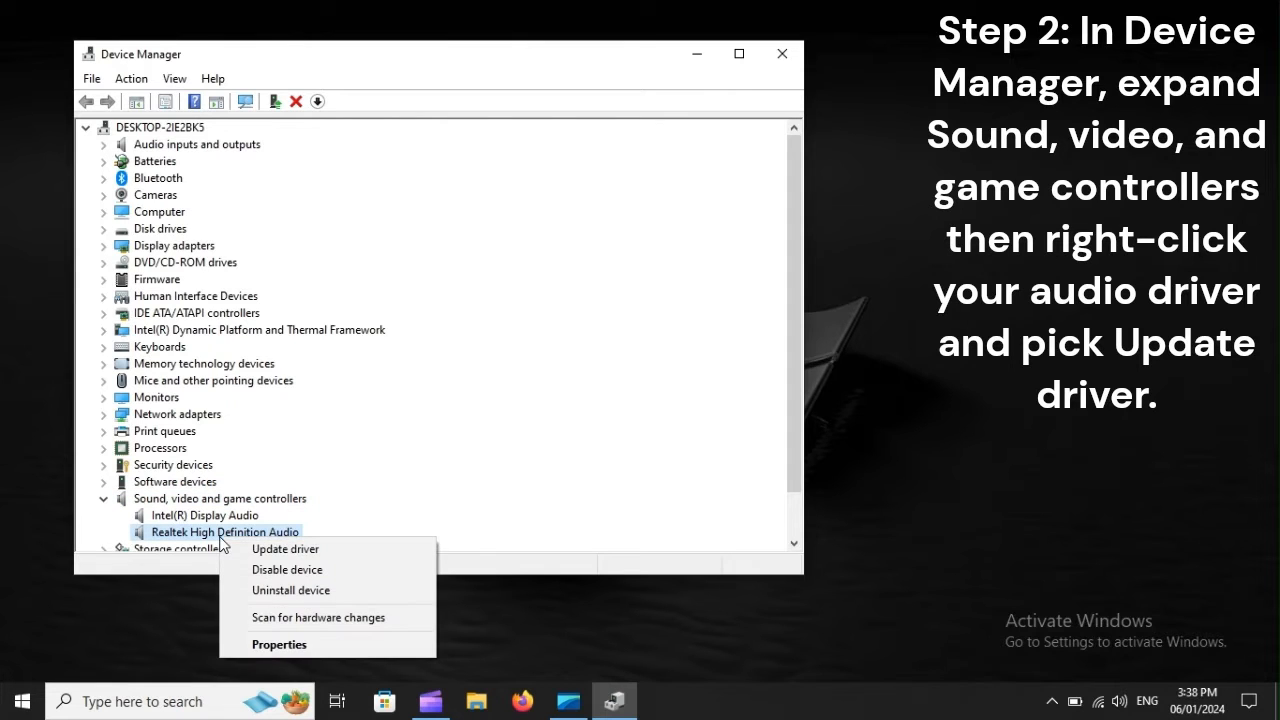
mouse_move(284, 548)
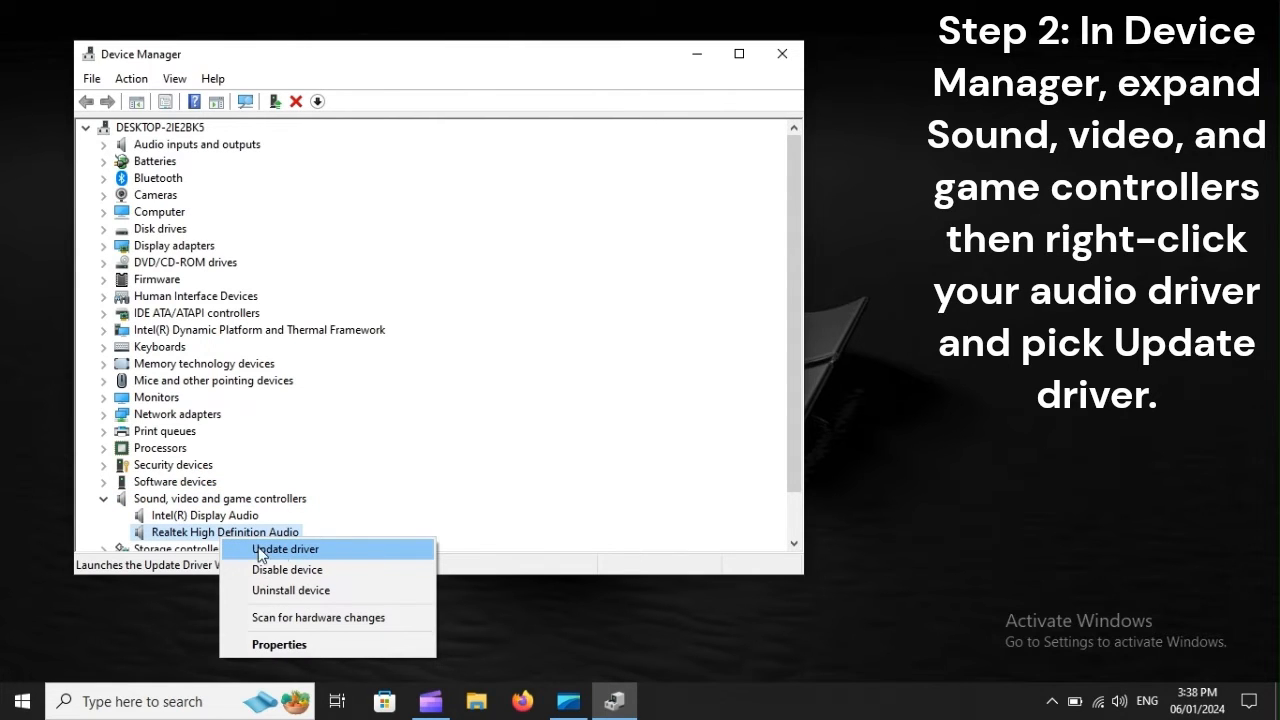
mouse_move(344, 558)
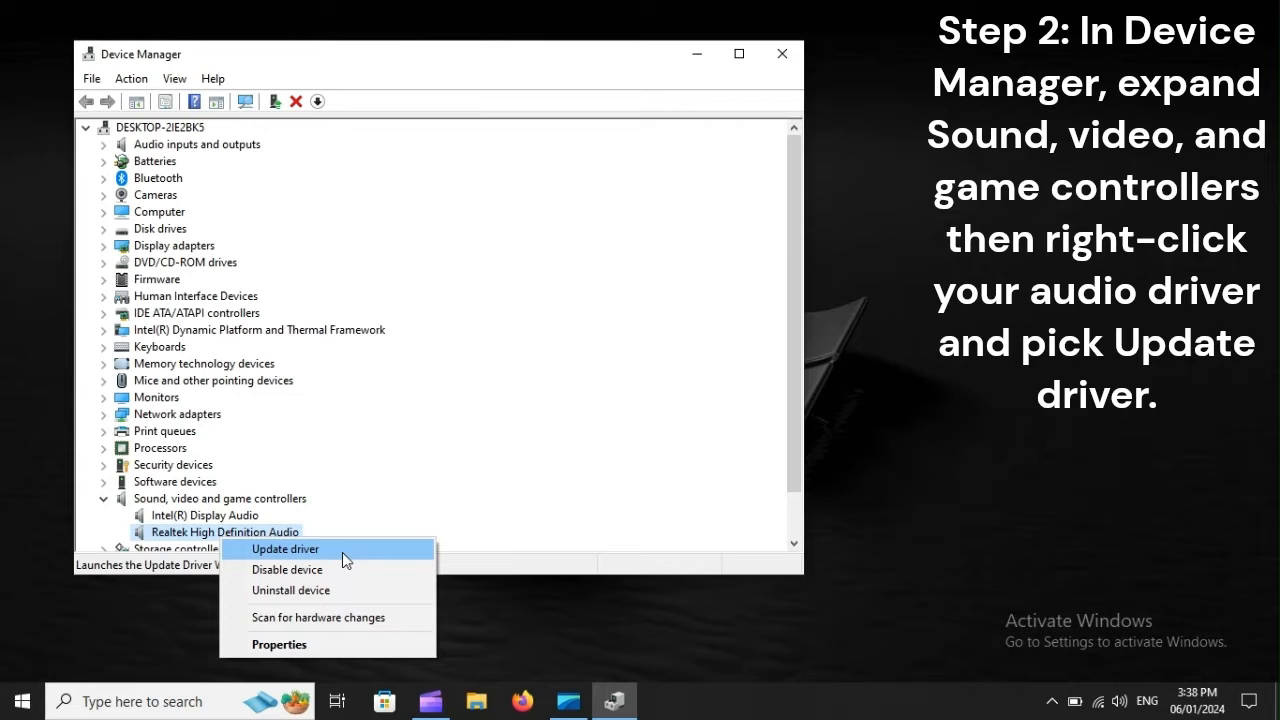
click(284, 548)
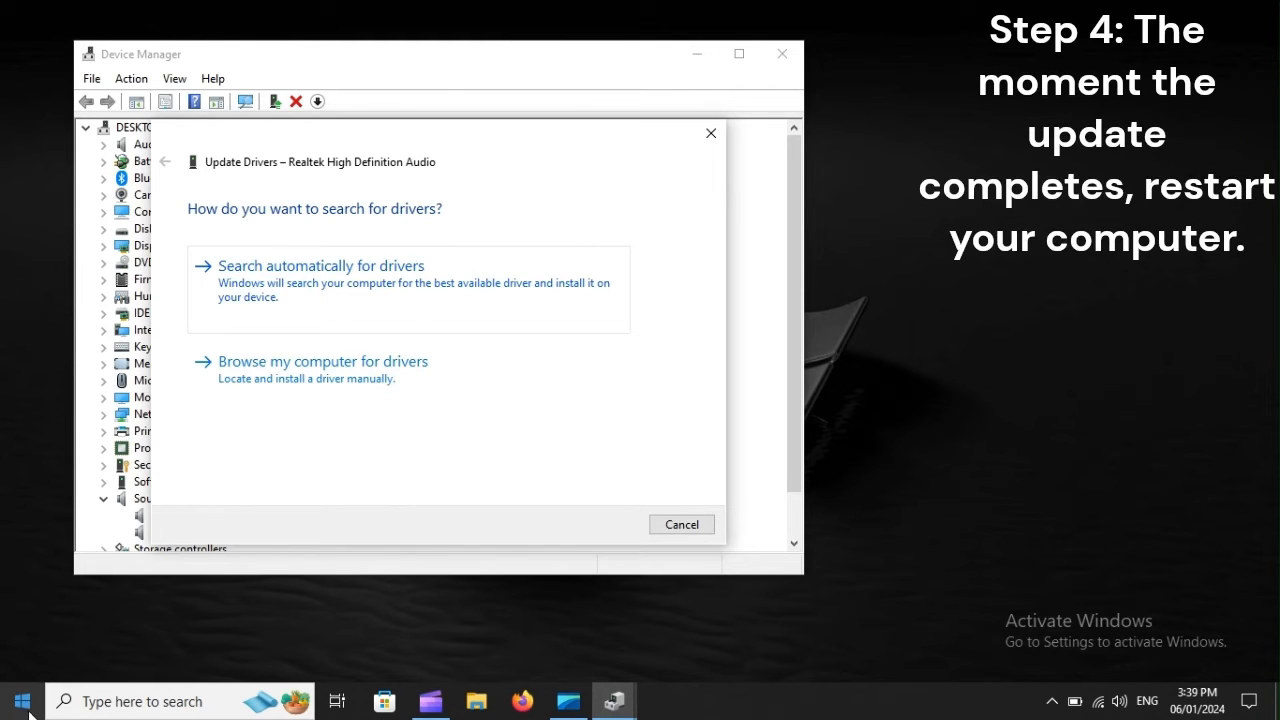
Restart the computer from the Start menu power options
click(22, 700)
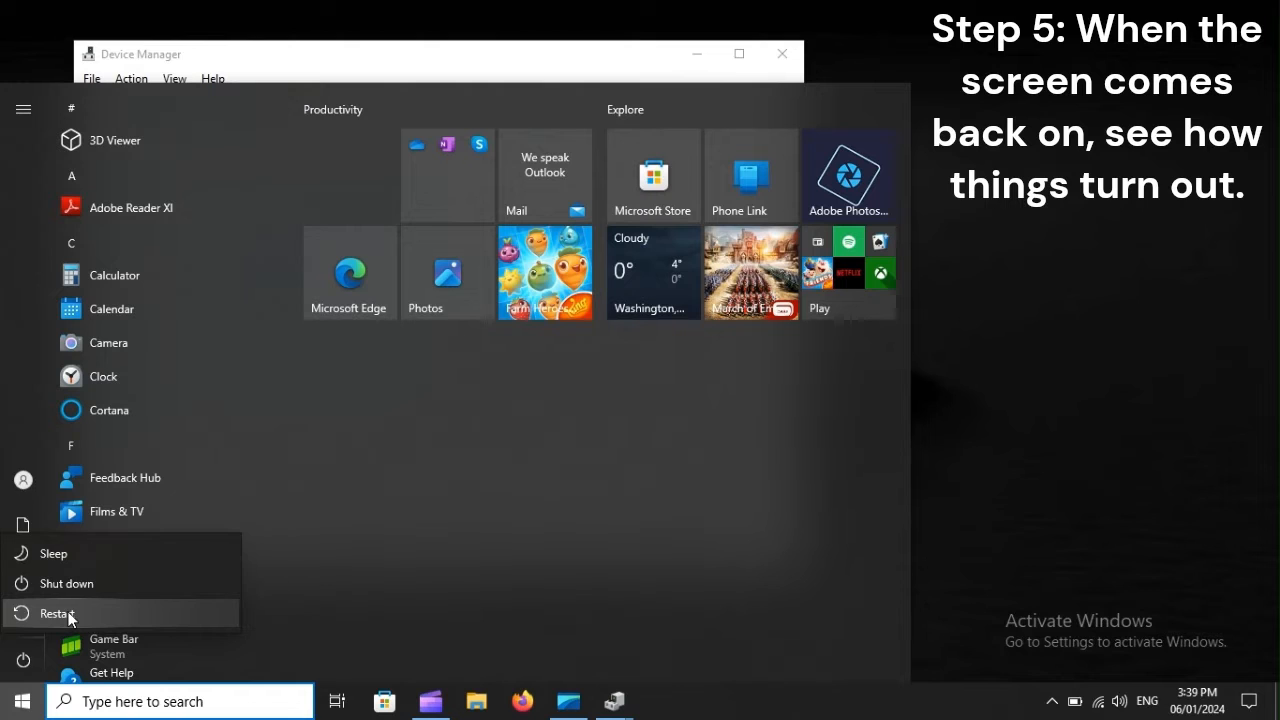
click(56, 612)
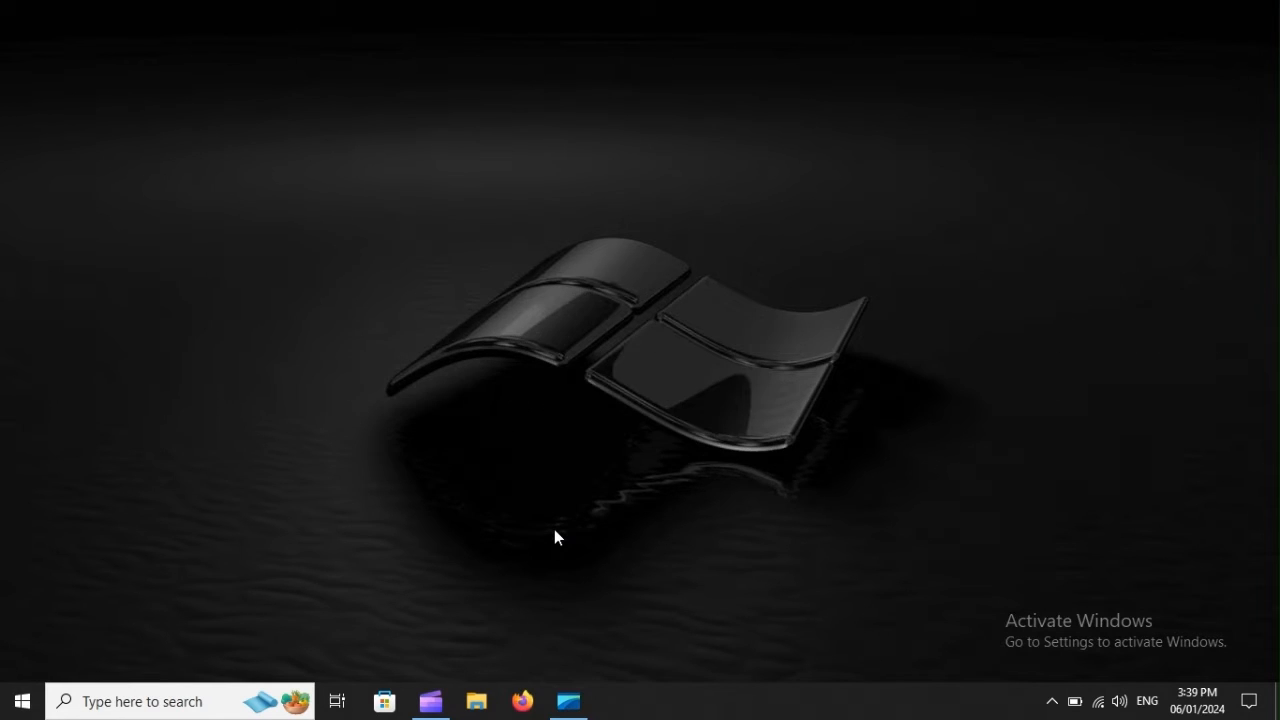
Reopen Device Manager via devmgmt.msc and show the Realtek High Definition Audio properties
click(20, 700)
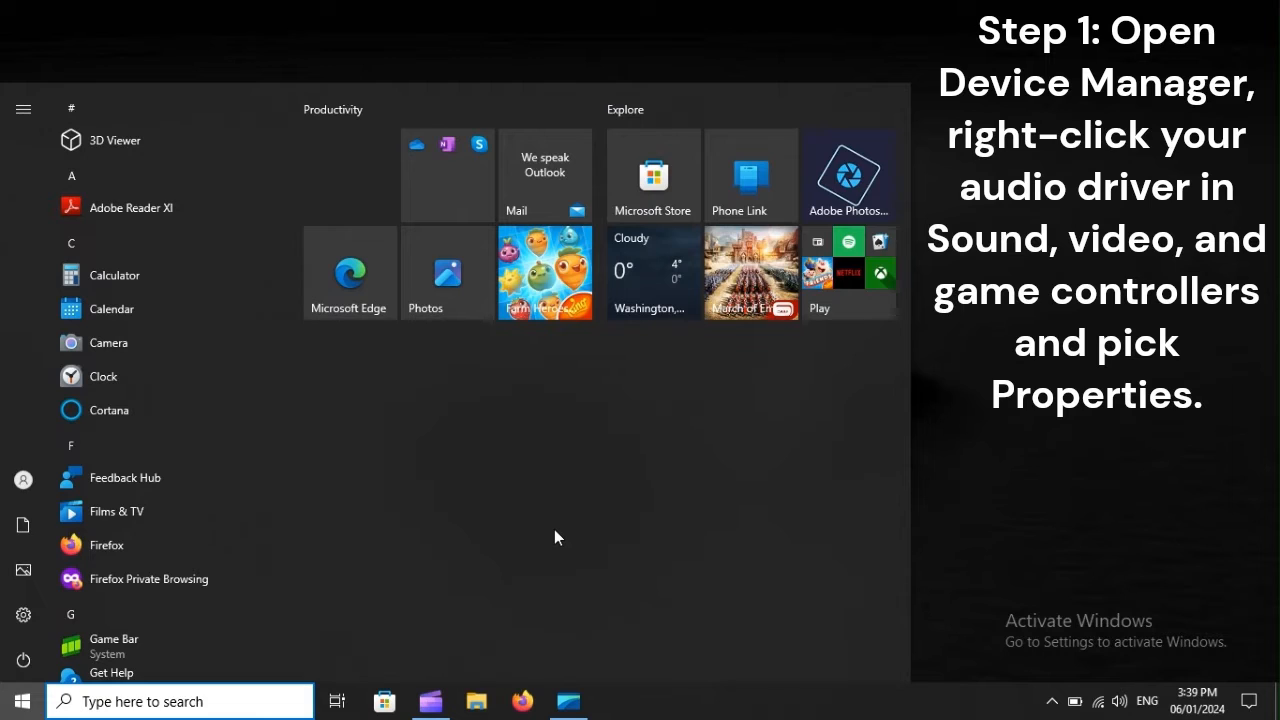
text(devmgmt.msc)
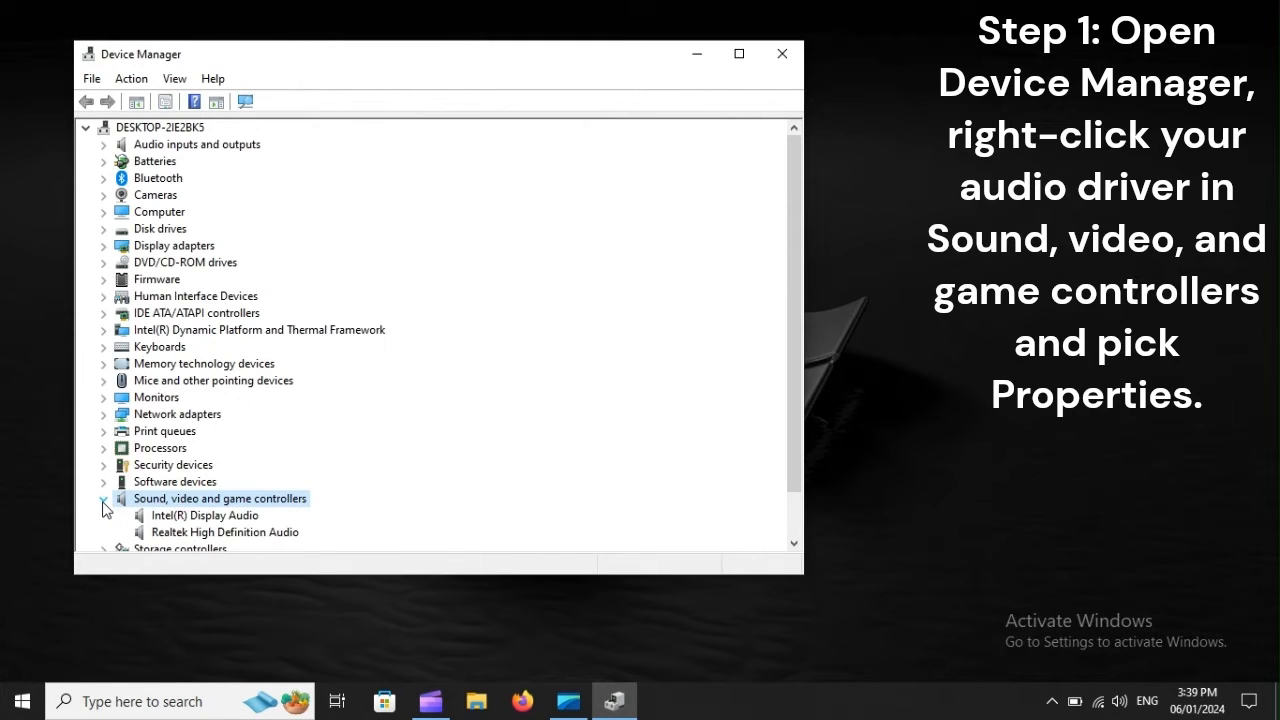
click(224, 532)
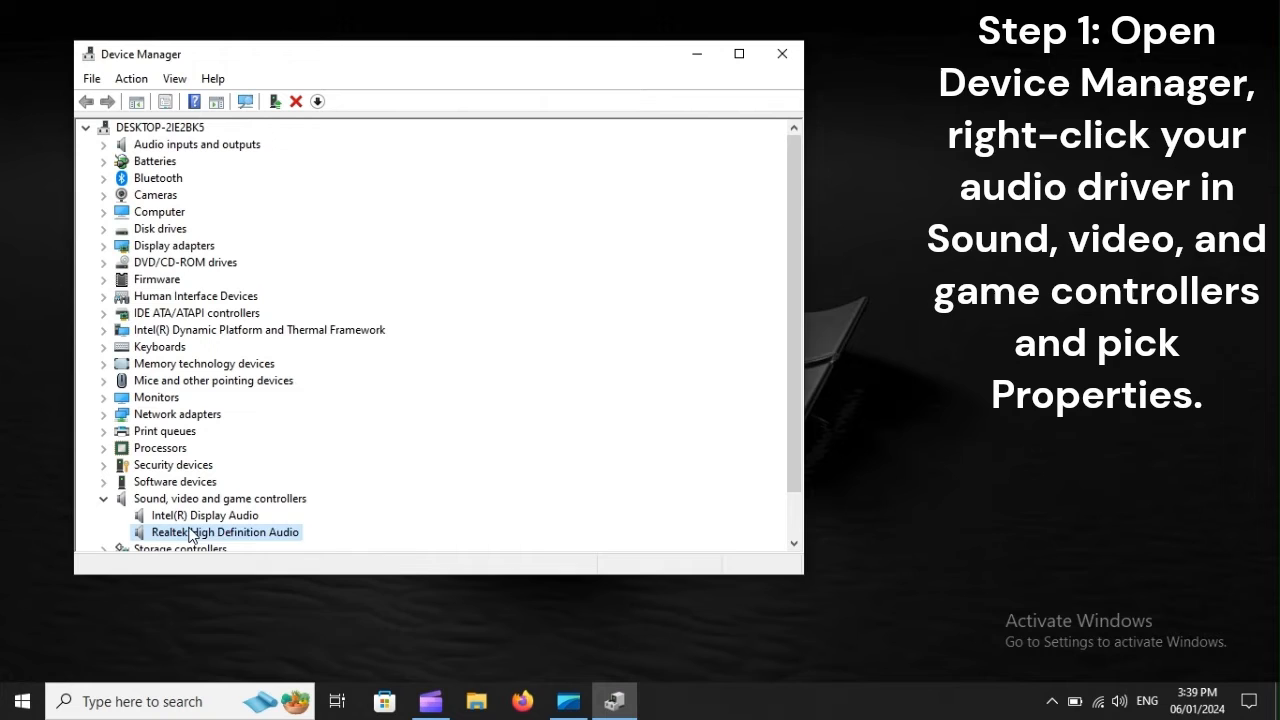
right_click(226, 532)
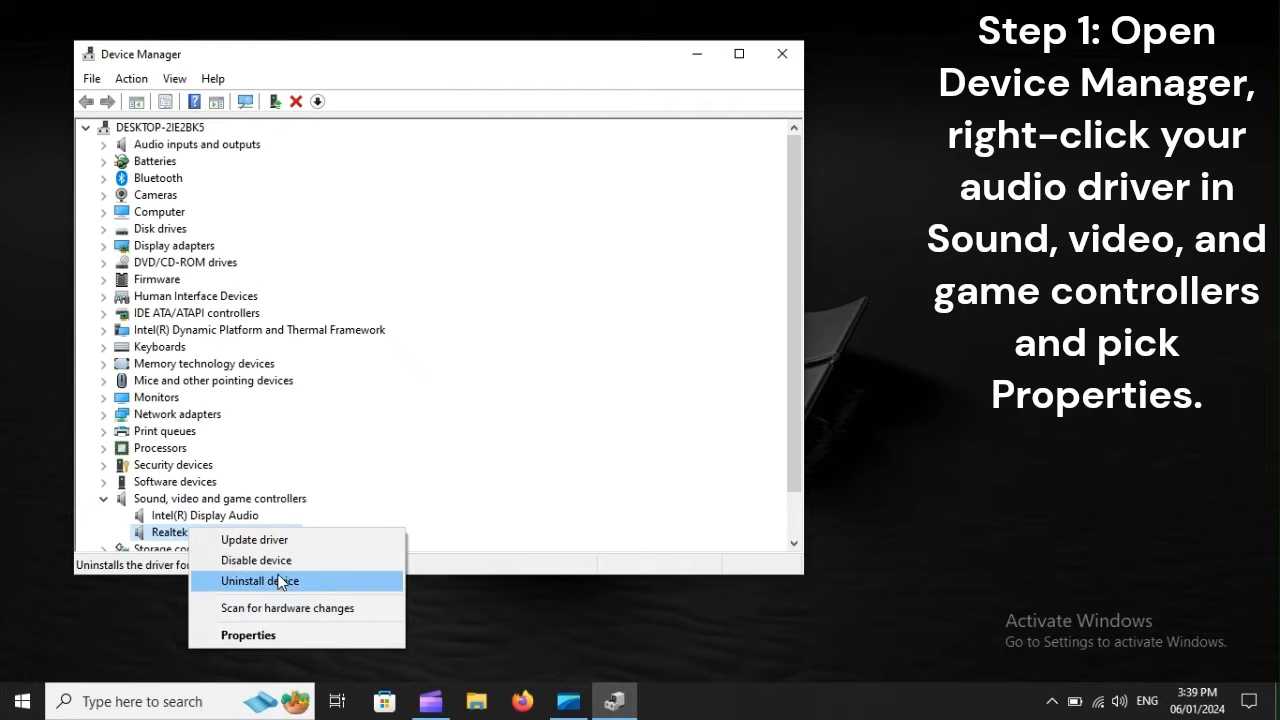
click(248, 634)
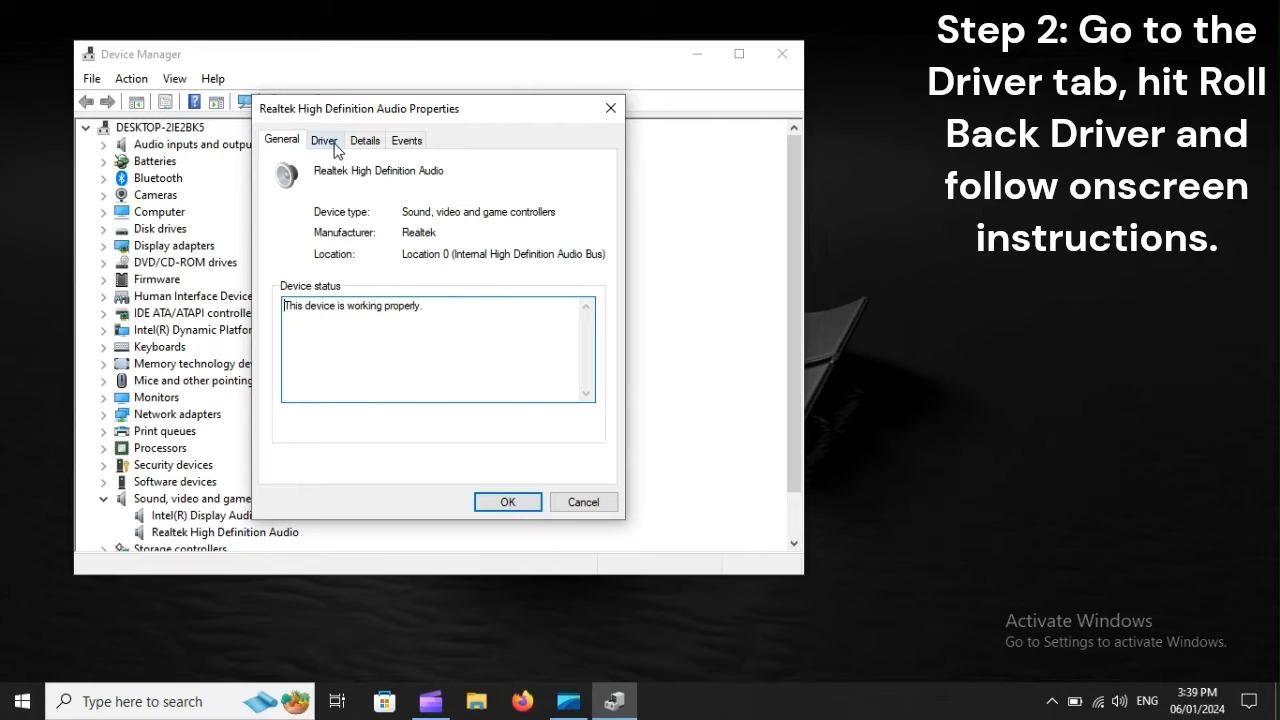
Check the Driver details, finding Roll Back Driver greyed out, then restart the computer
click(324, 140)
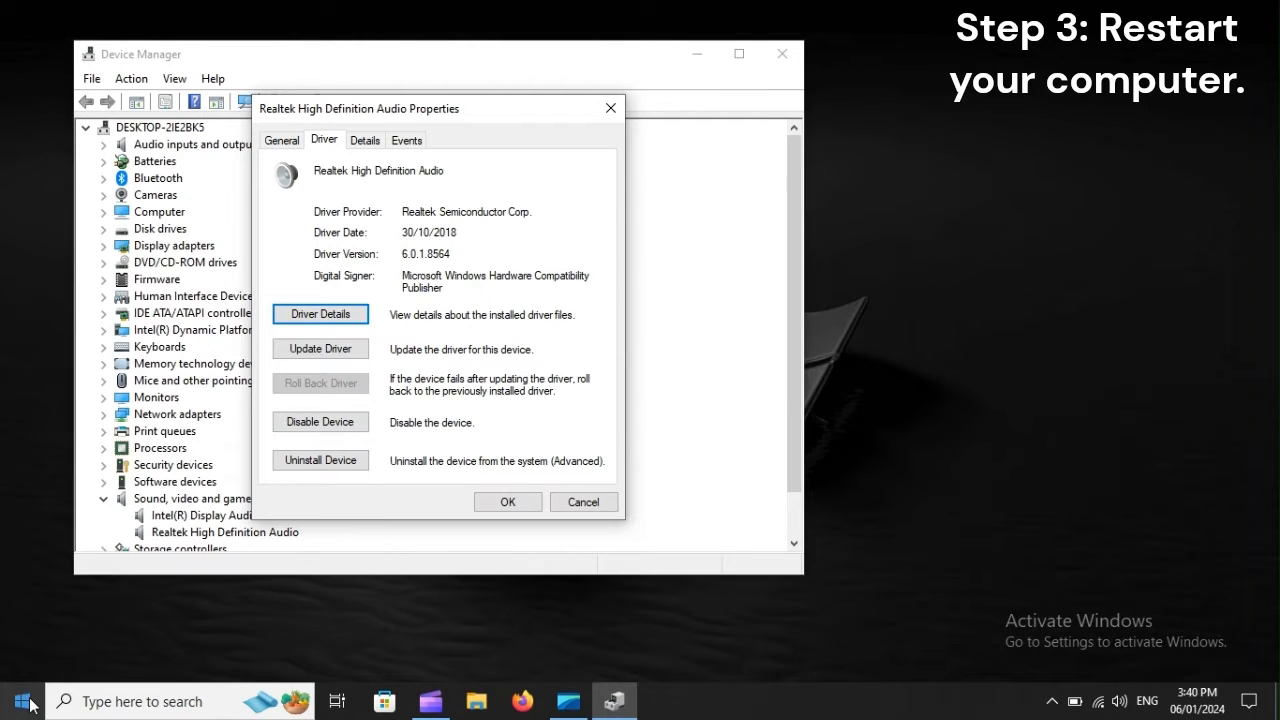
click(22, 700)
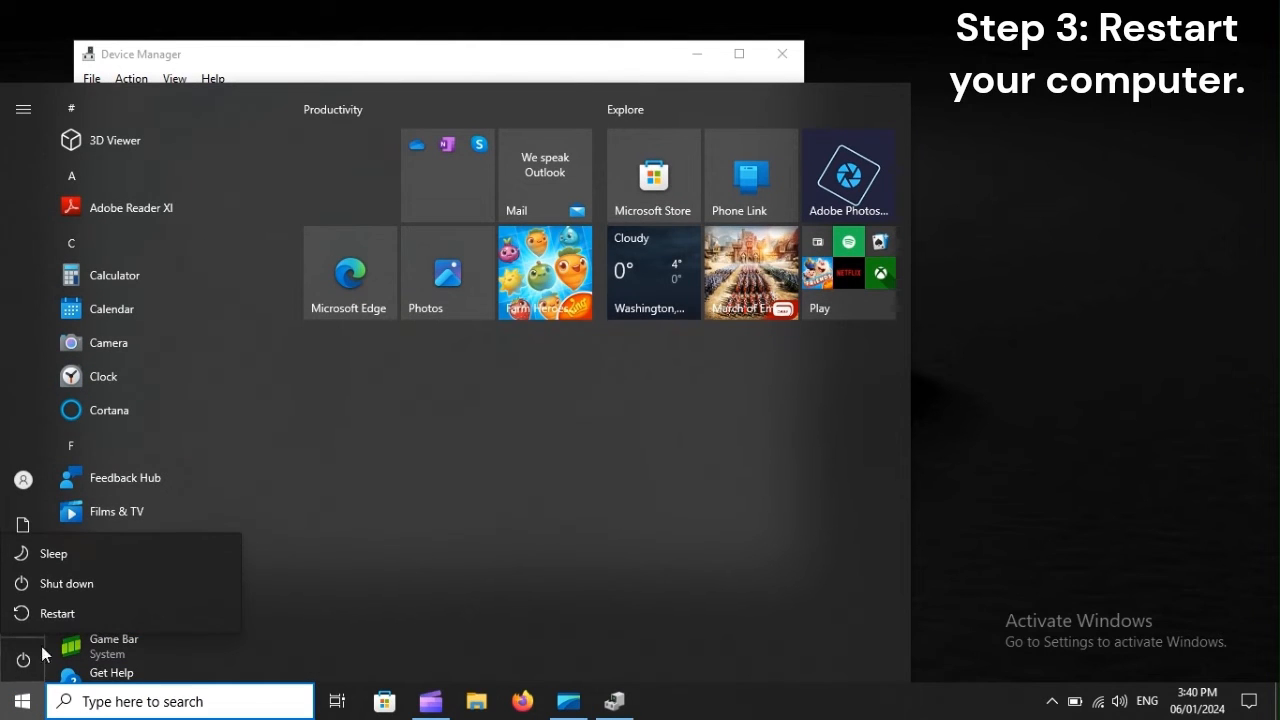
mouse_move(58, 612)
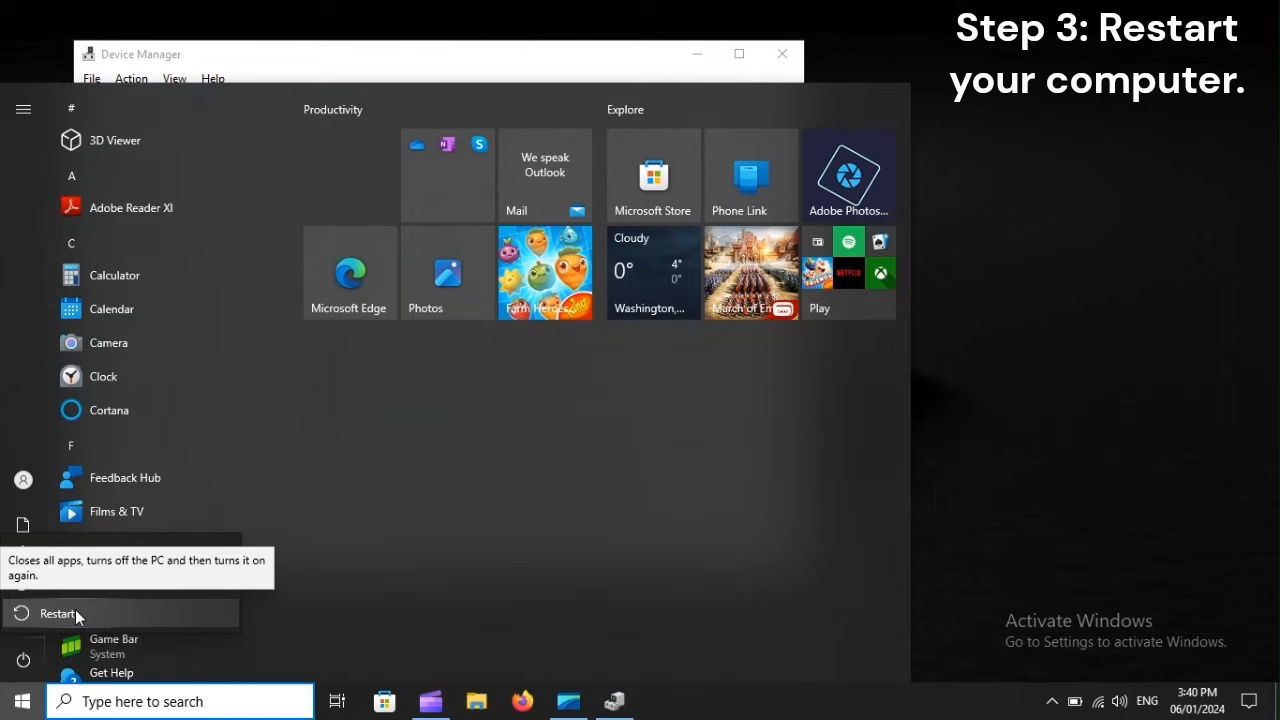
click(56, 612)
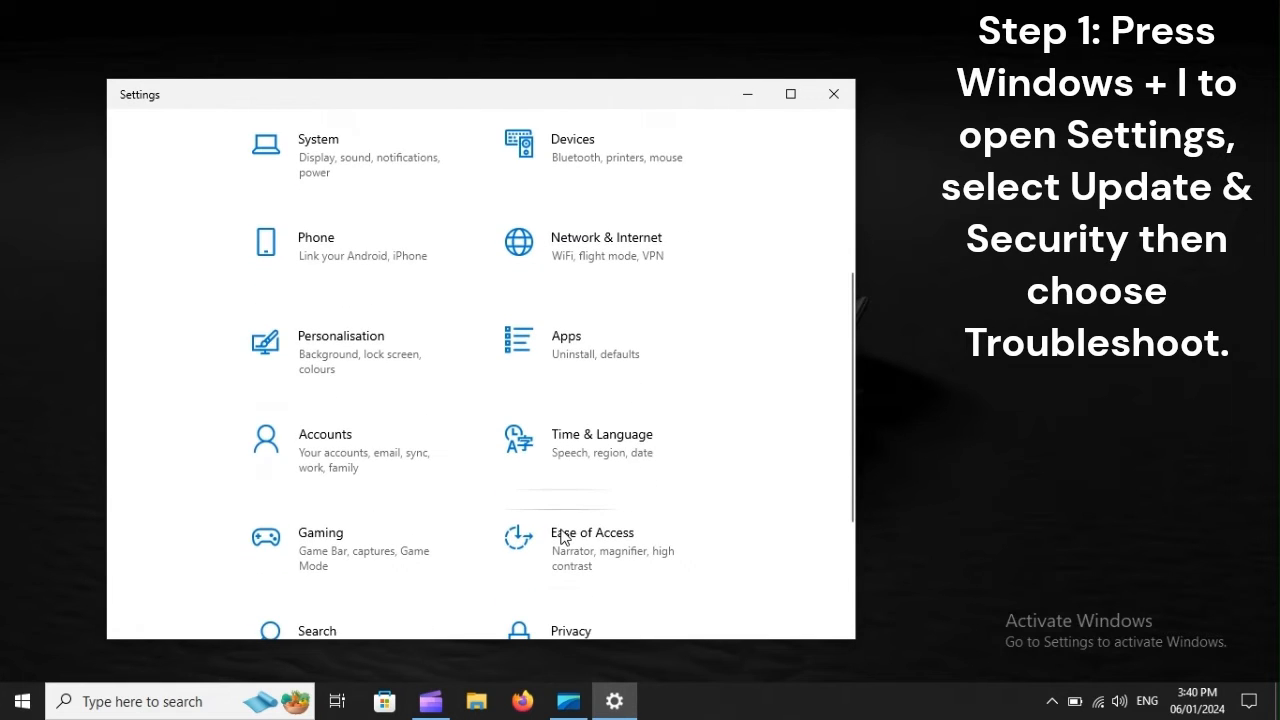
Go to Update & Security and its Troubleshoot page in Settings
scroll(down, 3)
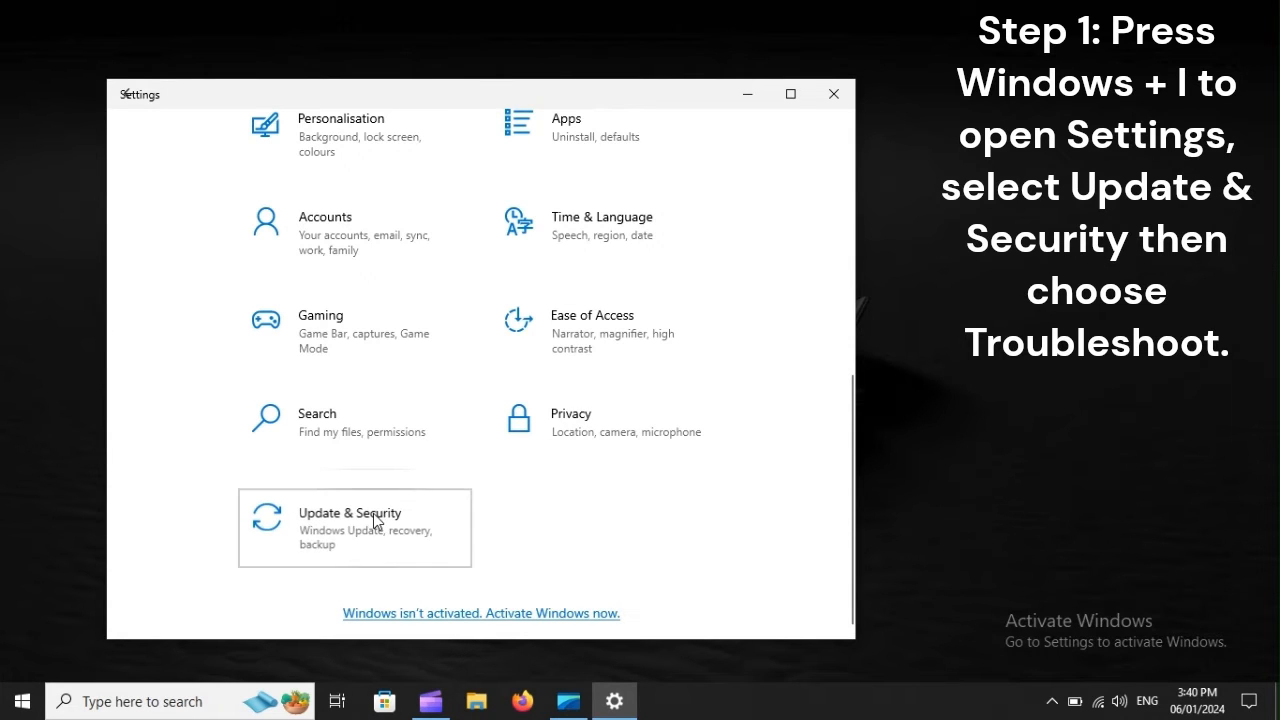
click(354, 528)
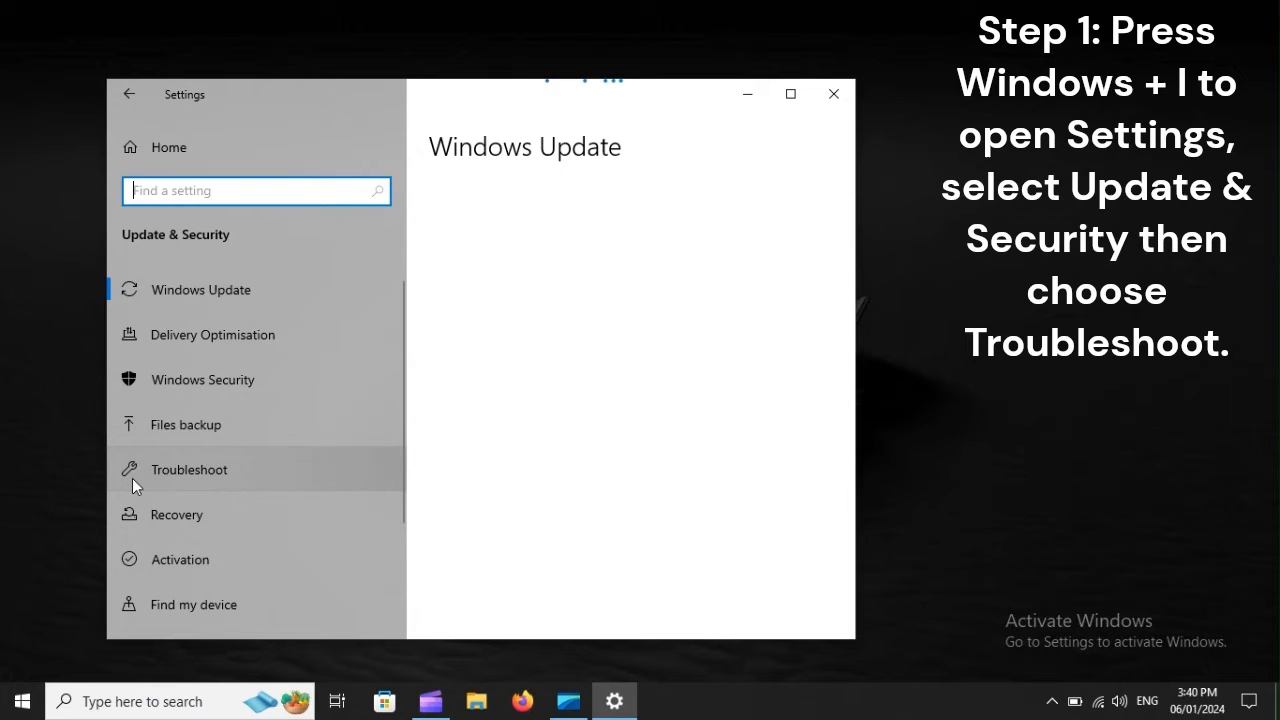
mouse_move(248, 470)
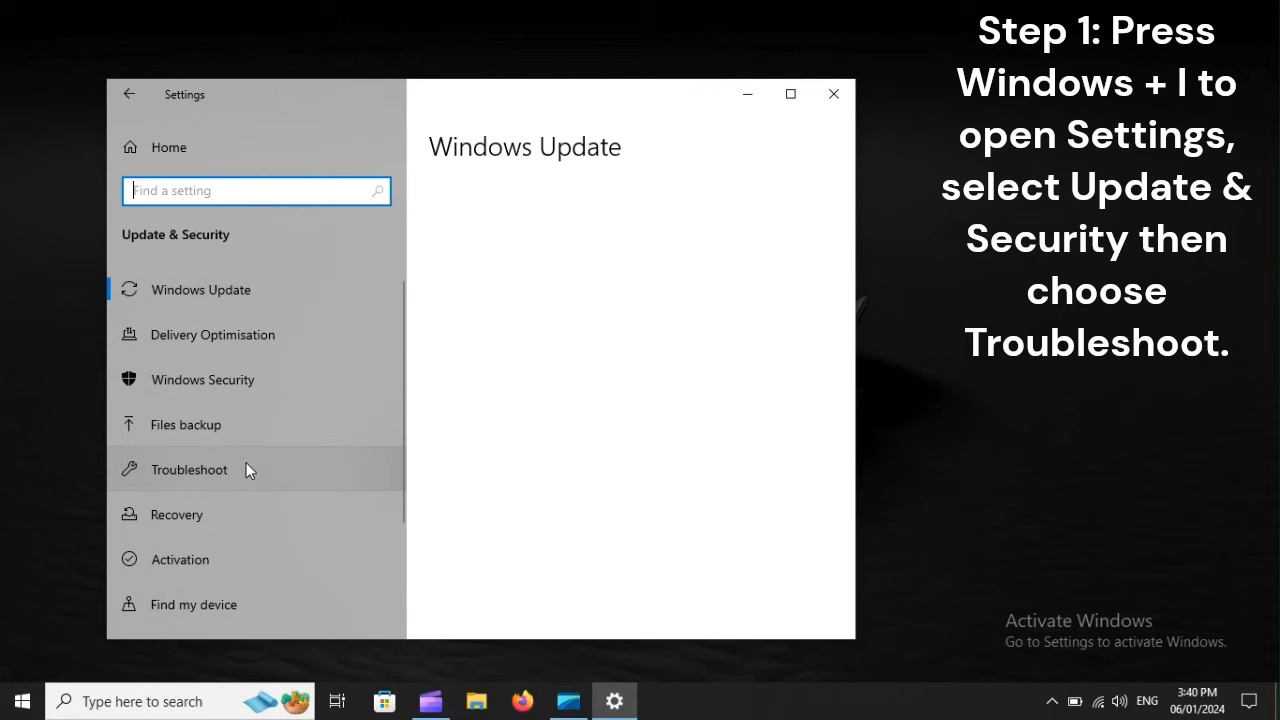
click(188, 468)
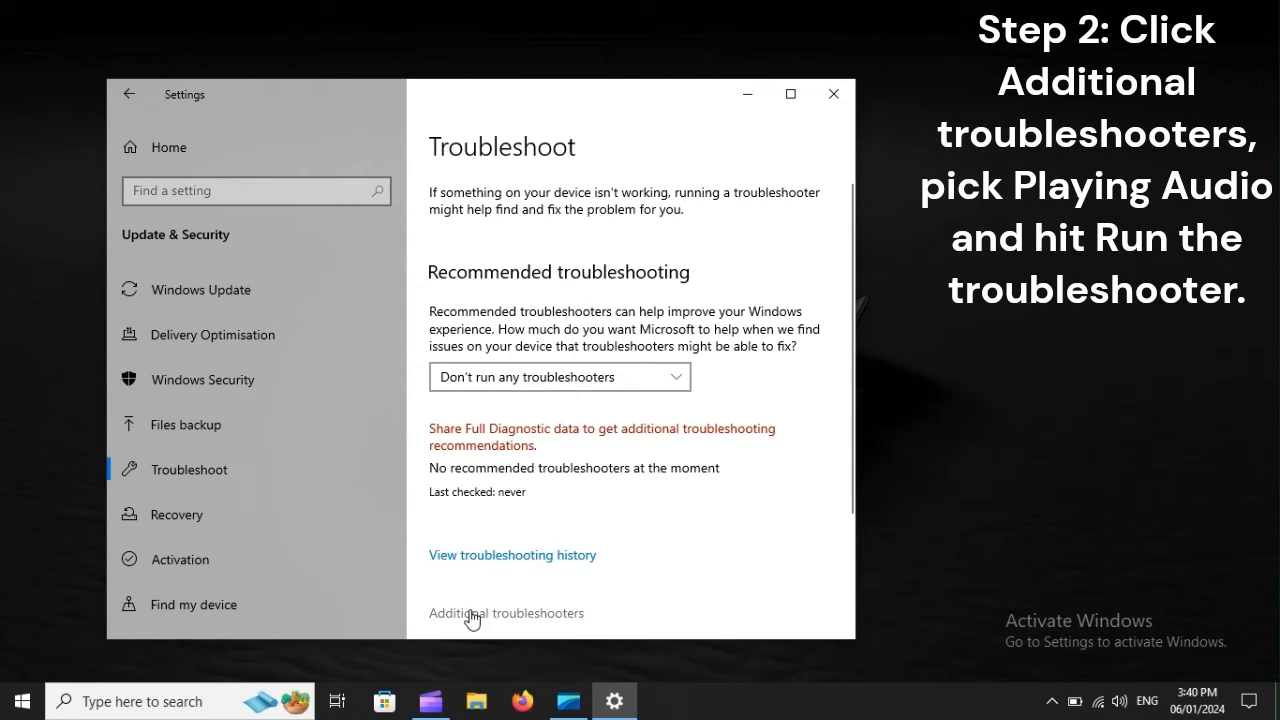
Choose the Playing Audio troubleshooter from the additional troubleshooters list
click(508, 612)
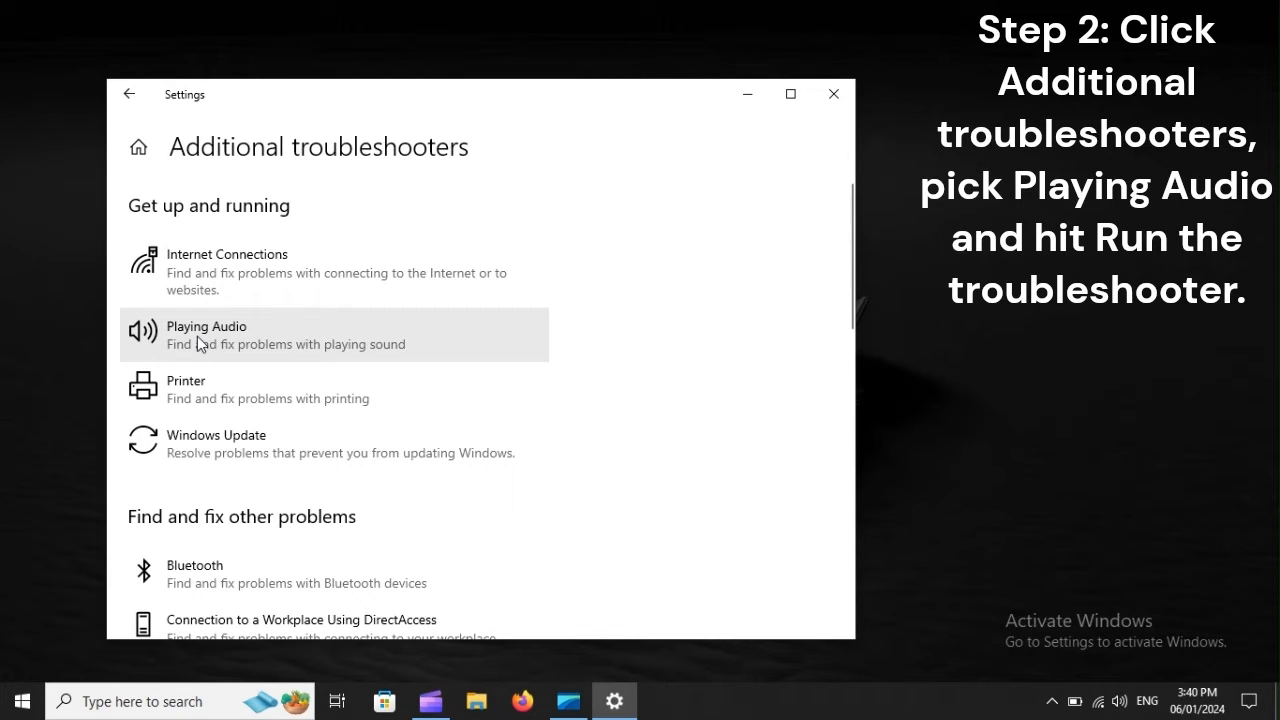
click(206, 334)
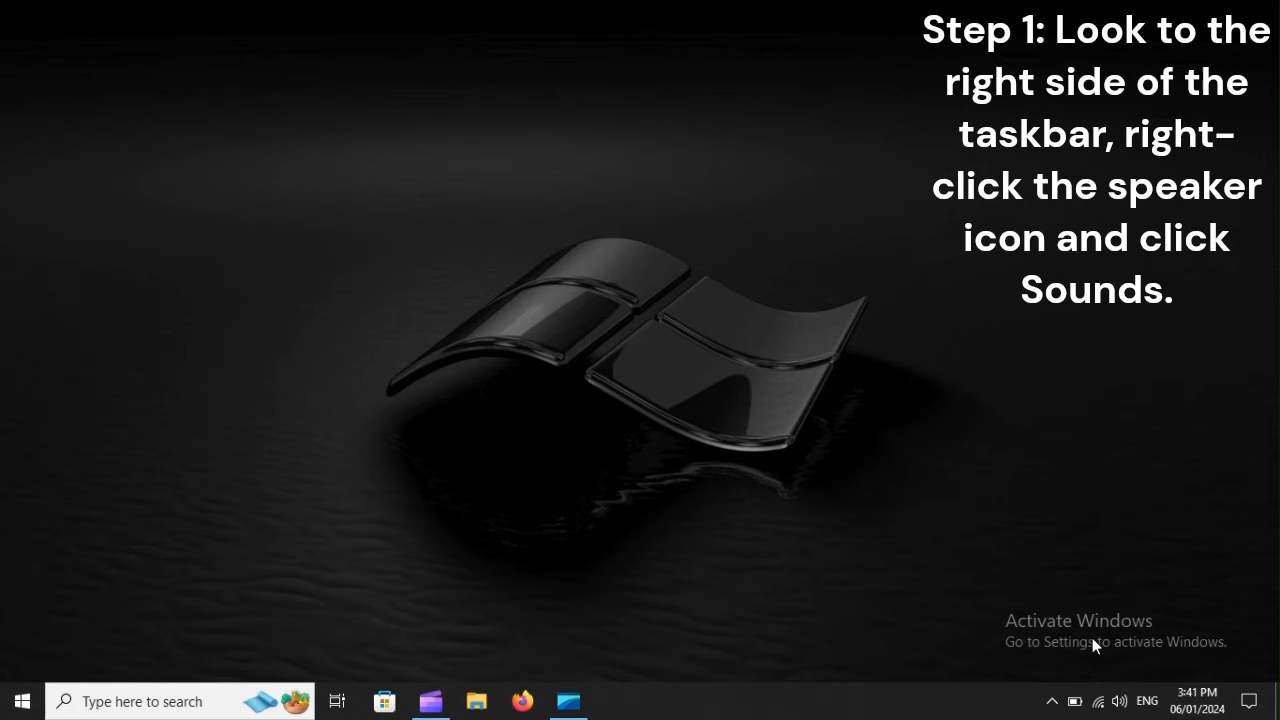
Bring up the Sound dialog from the taskbar speaker icon's Sounds option
right_click(1120, 700)
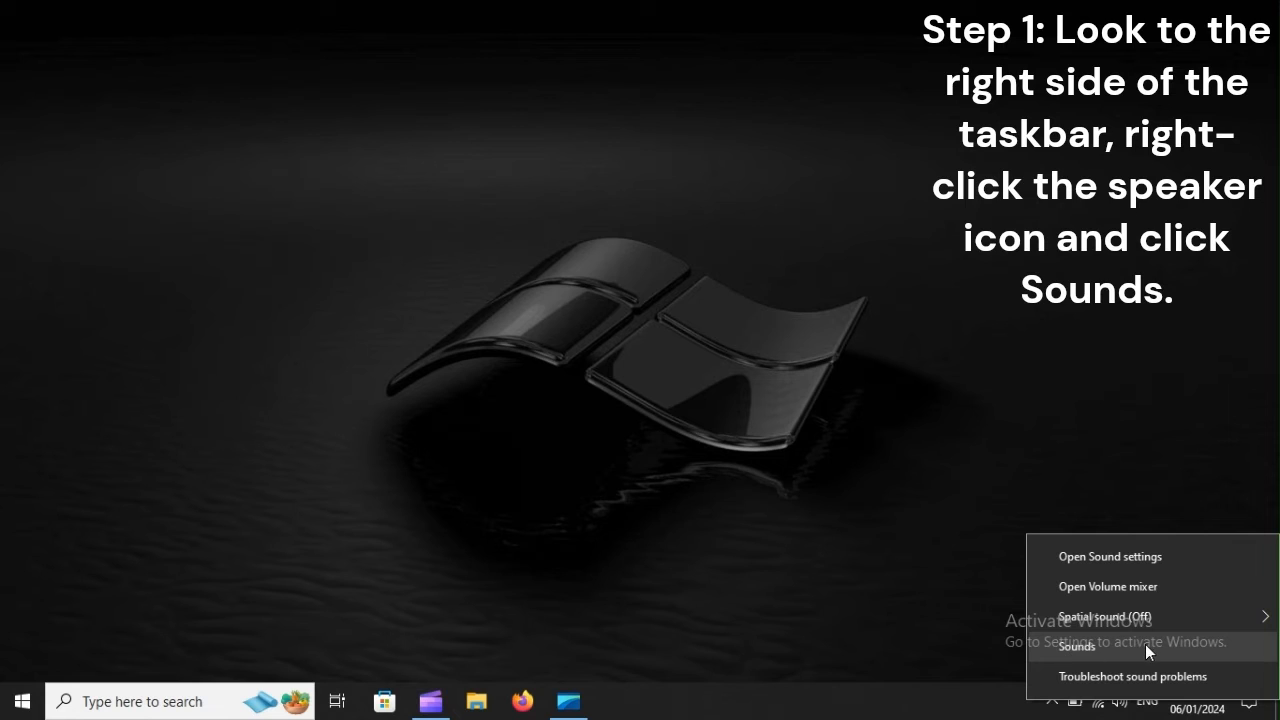
click(1076, 648)
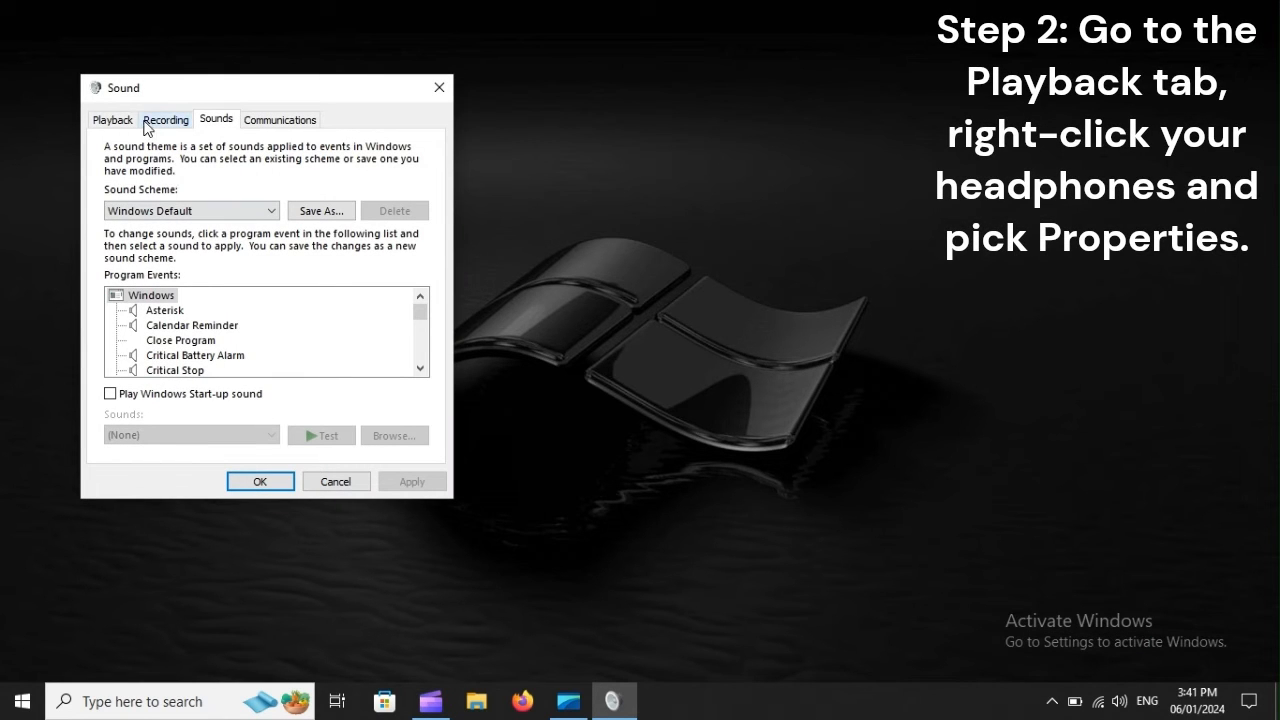
Show the Playback devices, confirming Speakers (Realtek High Definition Audio) as default
click(112, 120)
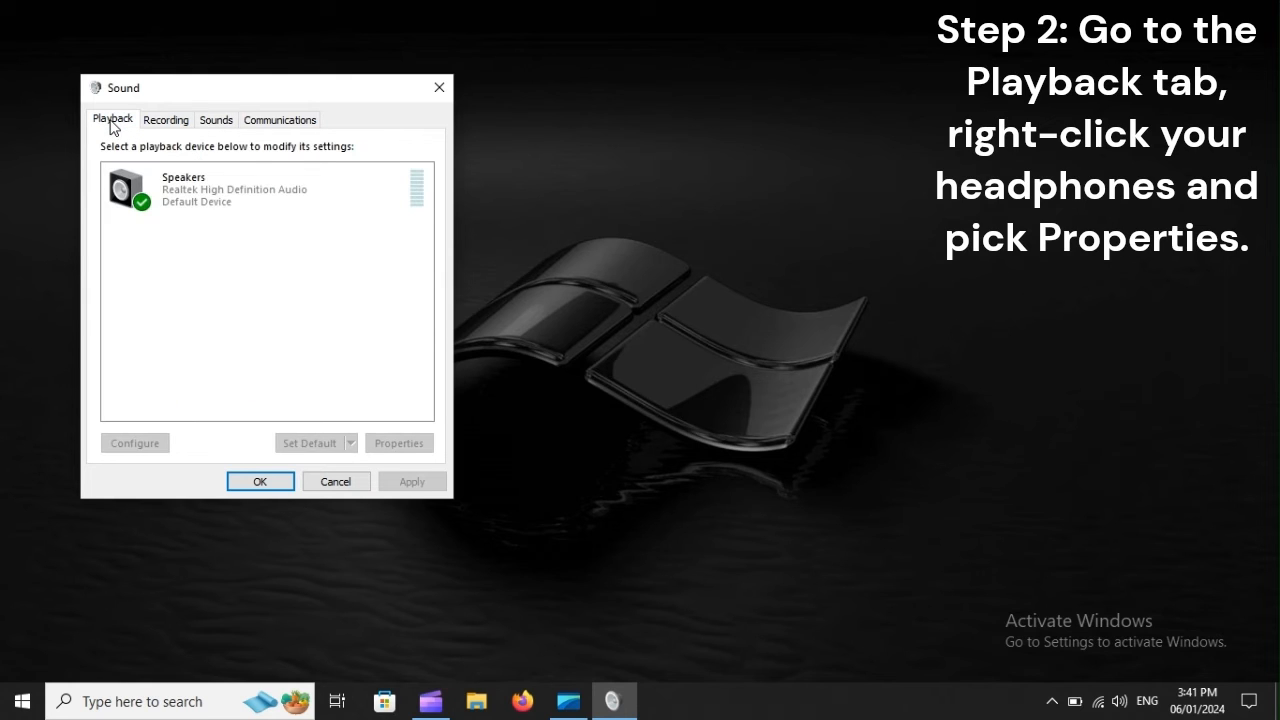
mouse_move(282, 336)
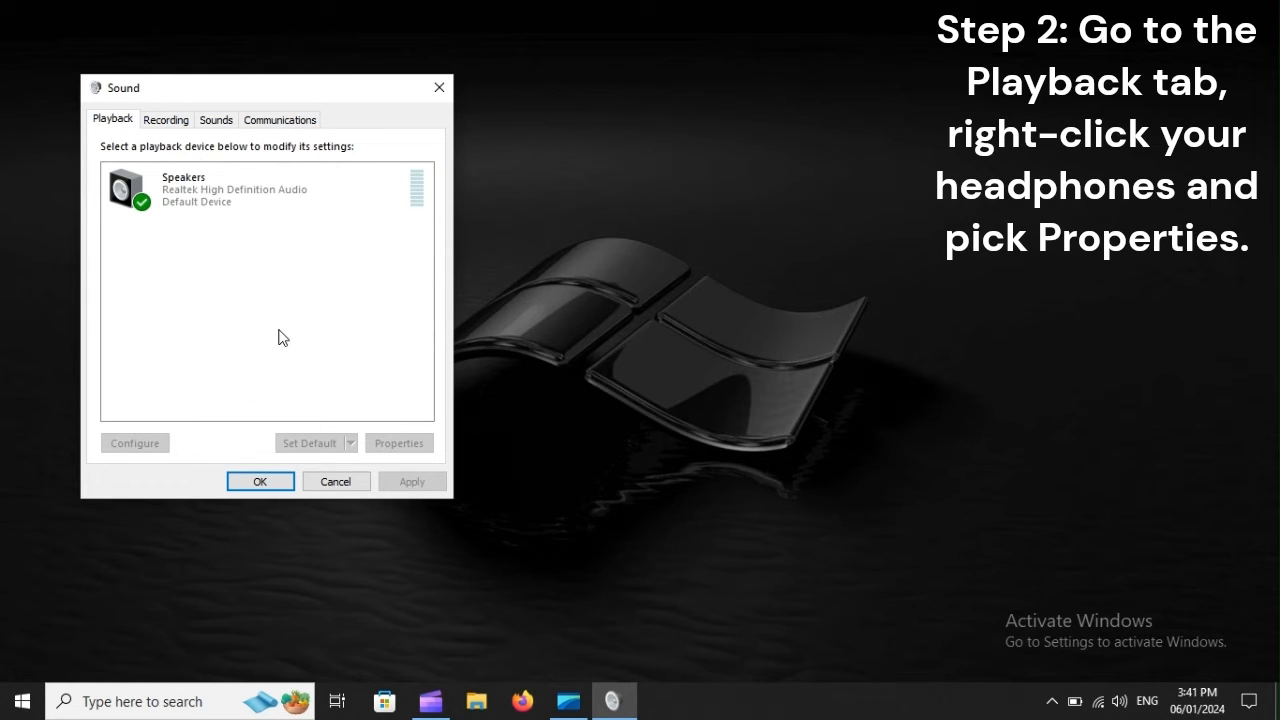
mouse_move(212, 304)
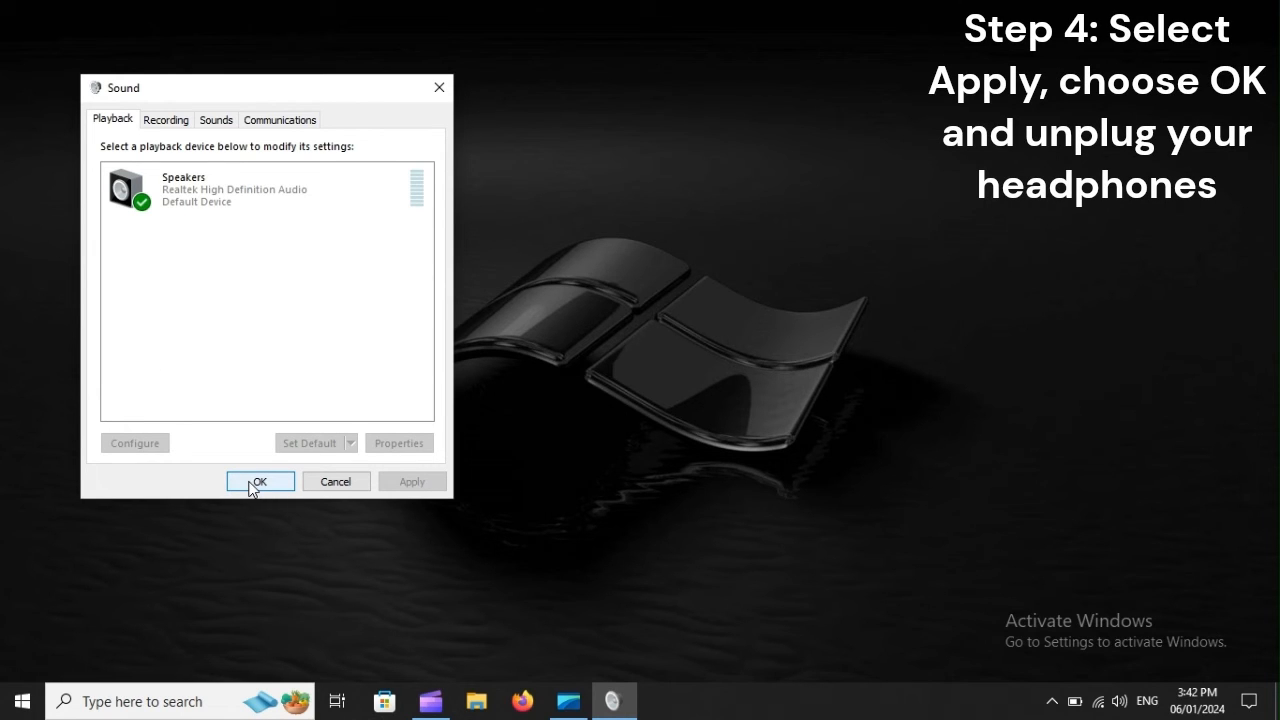
mouse_move(278, 488)
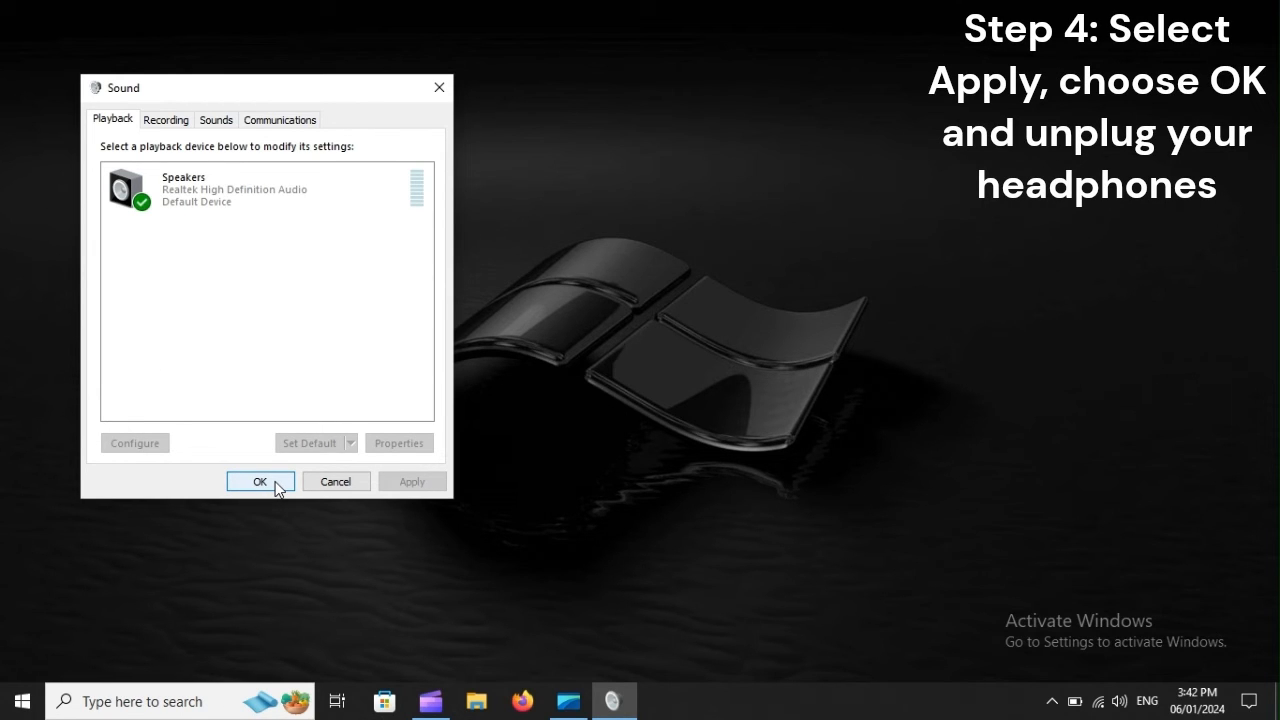
mouse_move(424, 488)
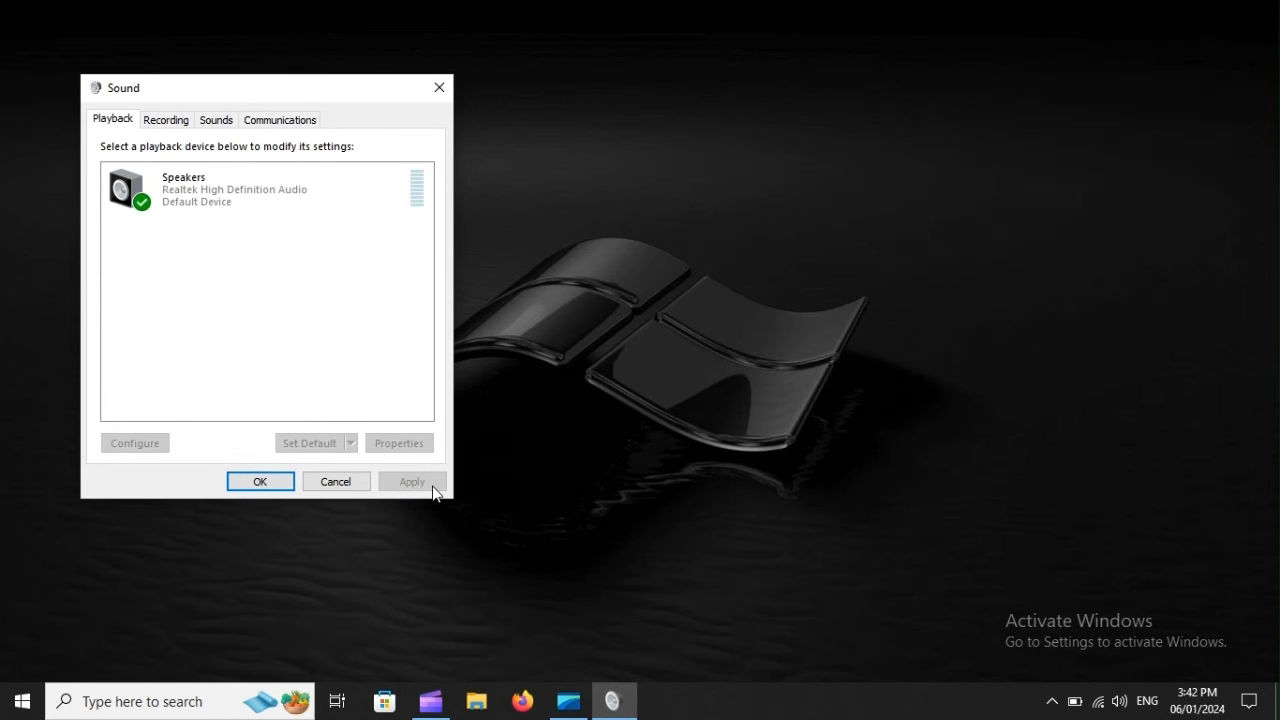
Restart the computer from the Start menu power button
click(20, 700)
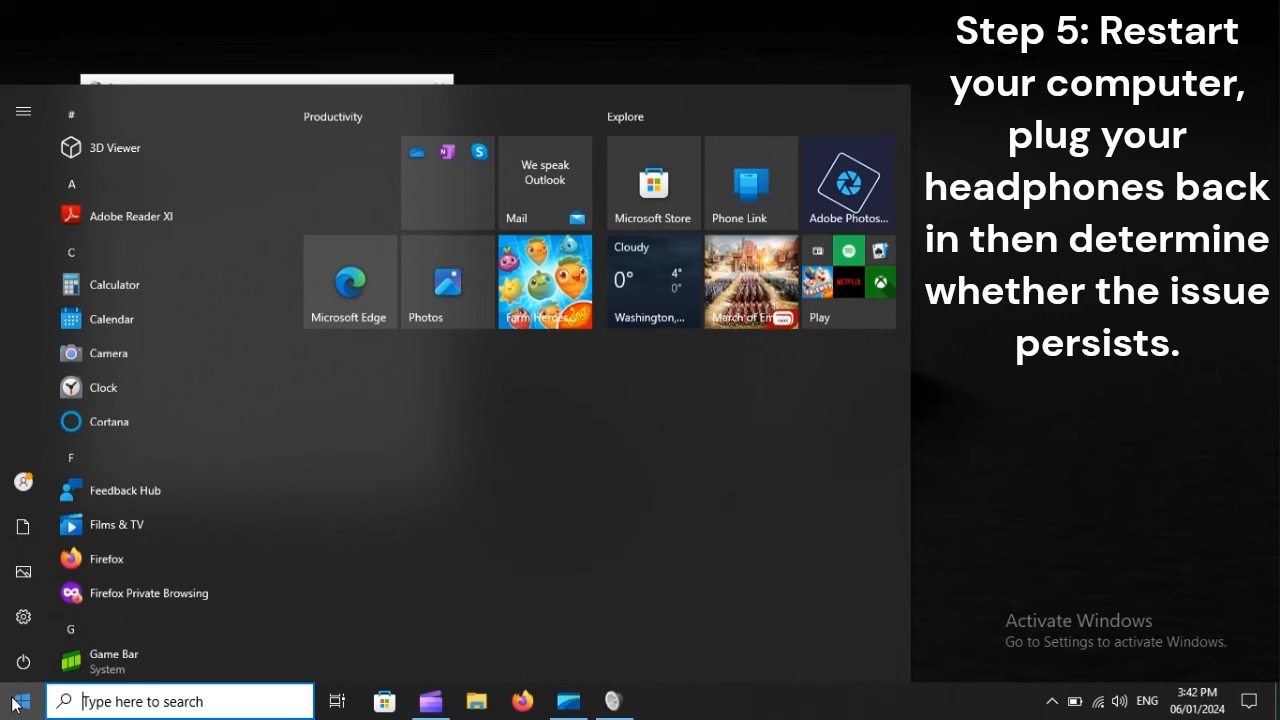
click(24, 660)
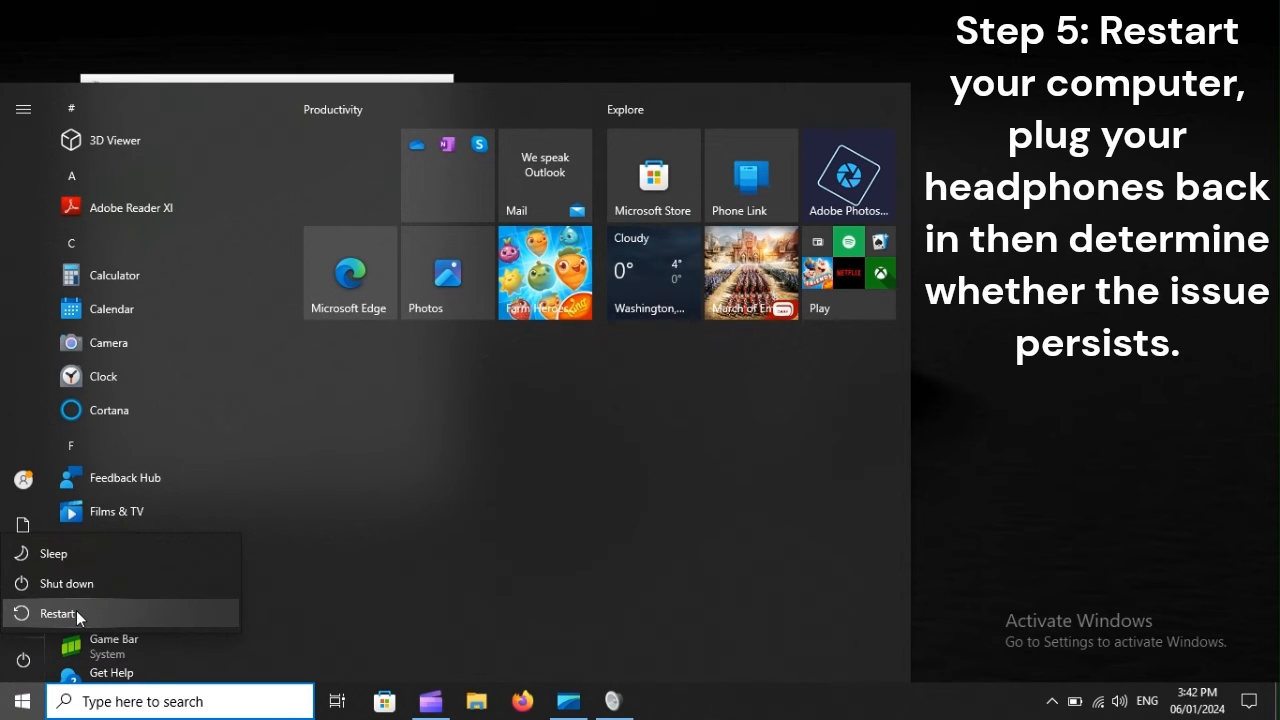
mouse_move(56, 612)
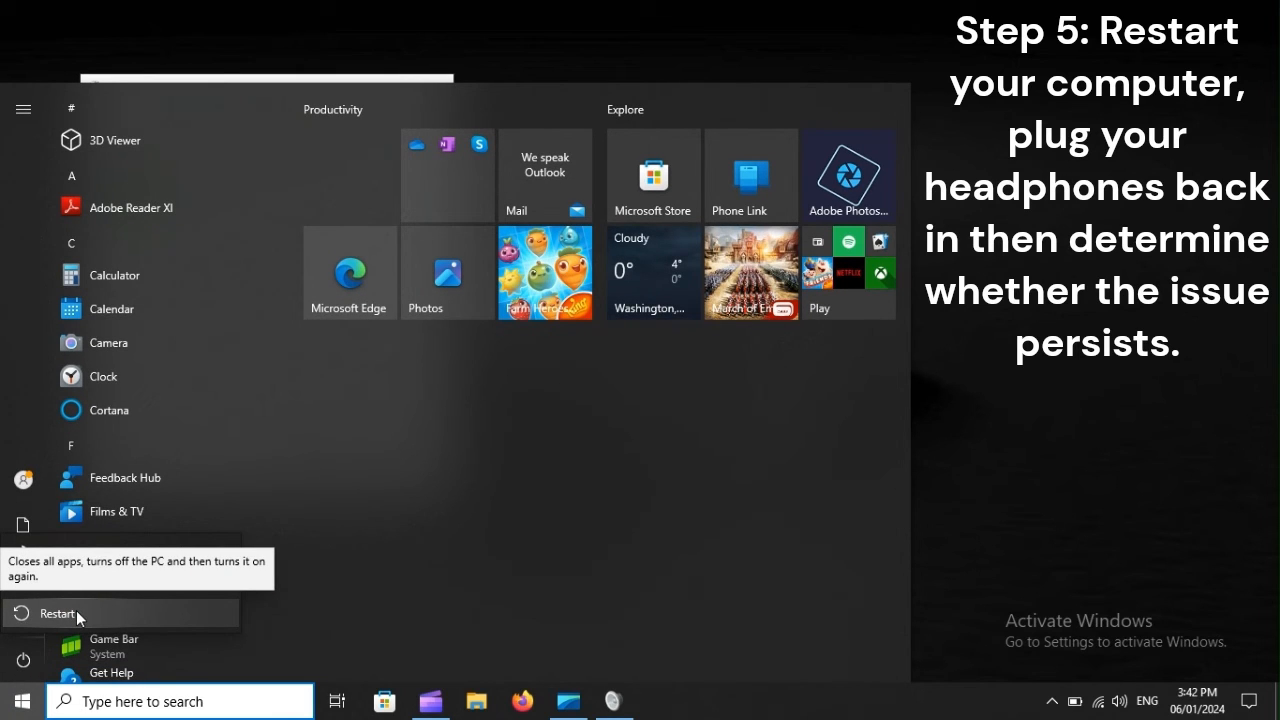
click(56, 612)
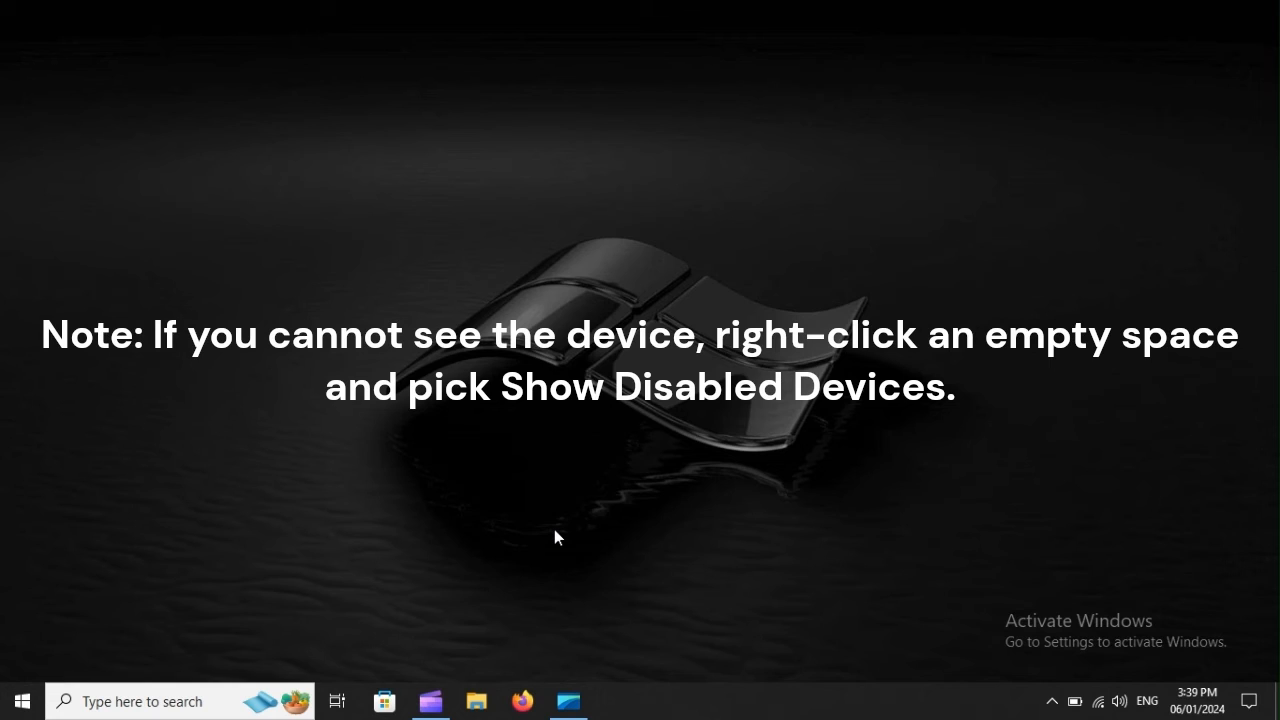